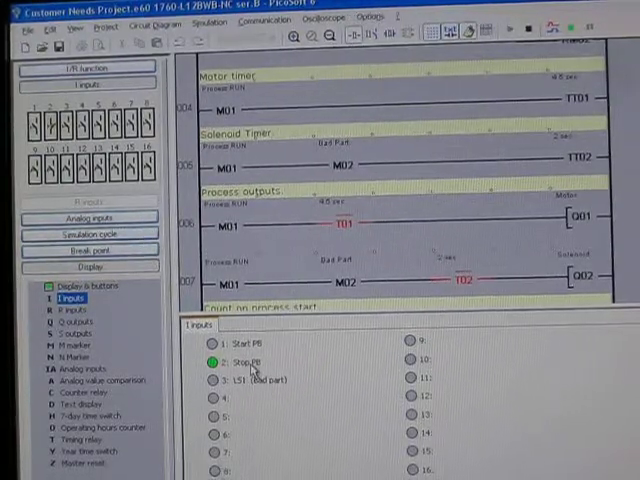
mouse_move(345, 420)
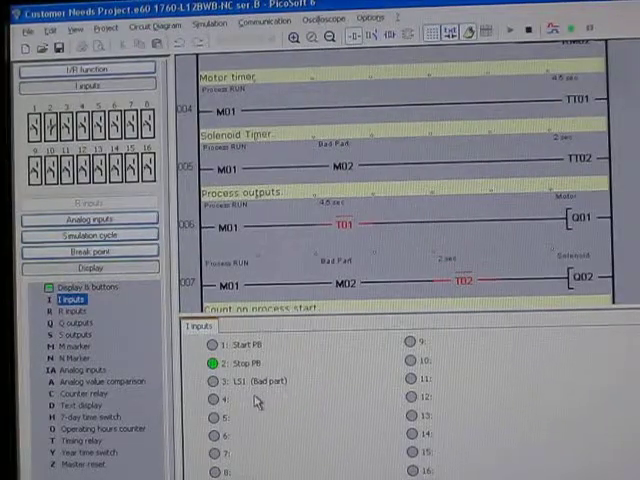
Step: Display the Q outputs to view the Motor and Solenoid output states
left_click(73, 322)
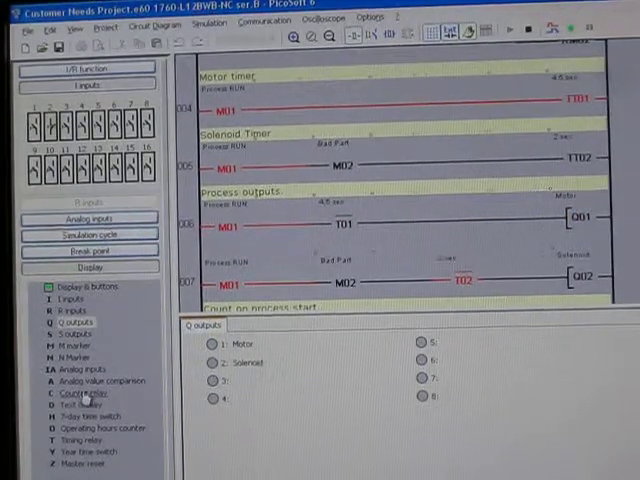
Step: Display counter relay C1, showing a count of 00002 with its output active
left_click(74, 392)
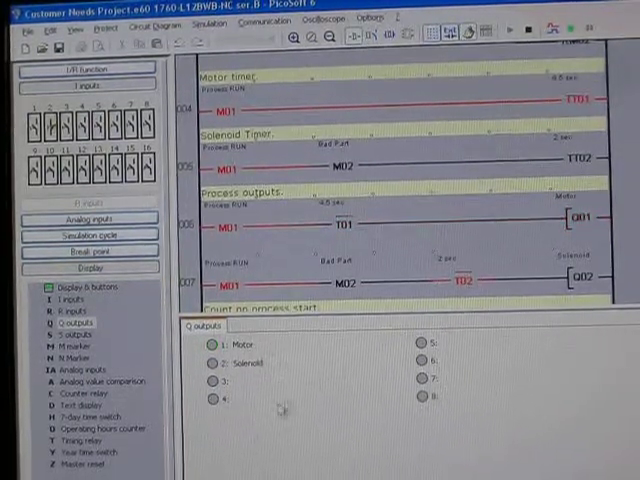
left_click(74, 393)
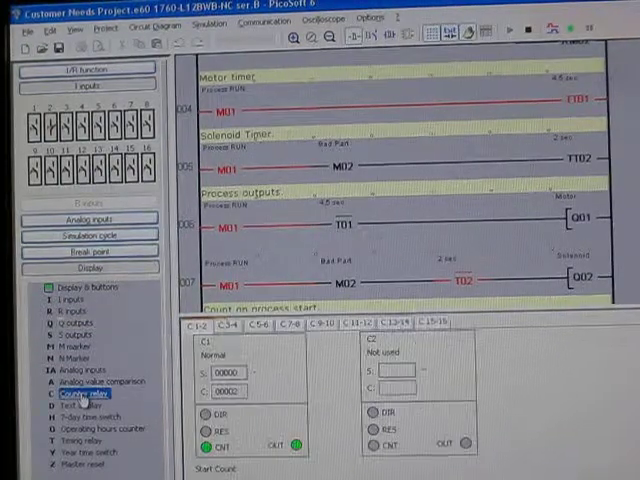